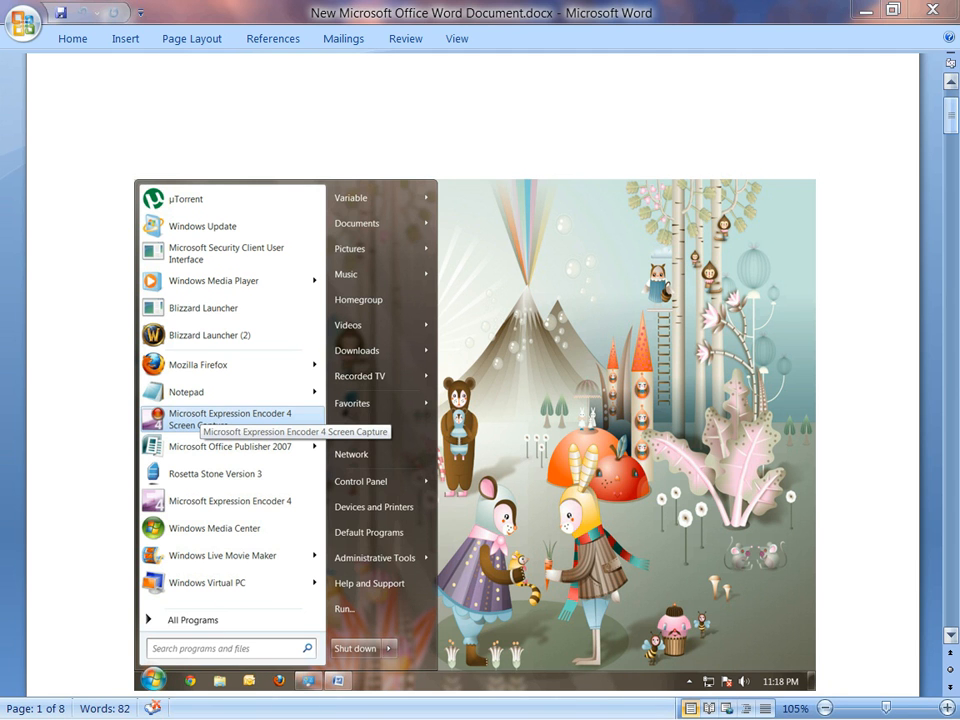
# Step: Advance to page 2 showing the Expression Encoder Screen Capture toolbar screenshot
pyautogui.click(231, 418)
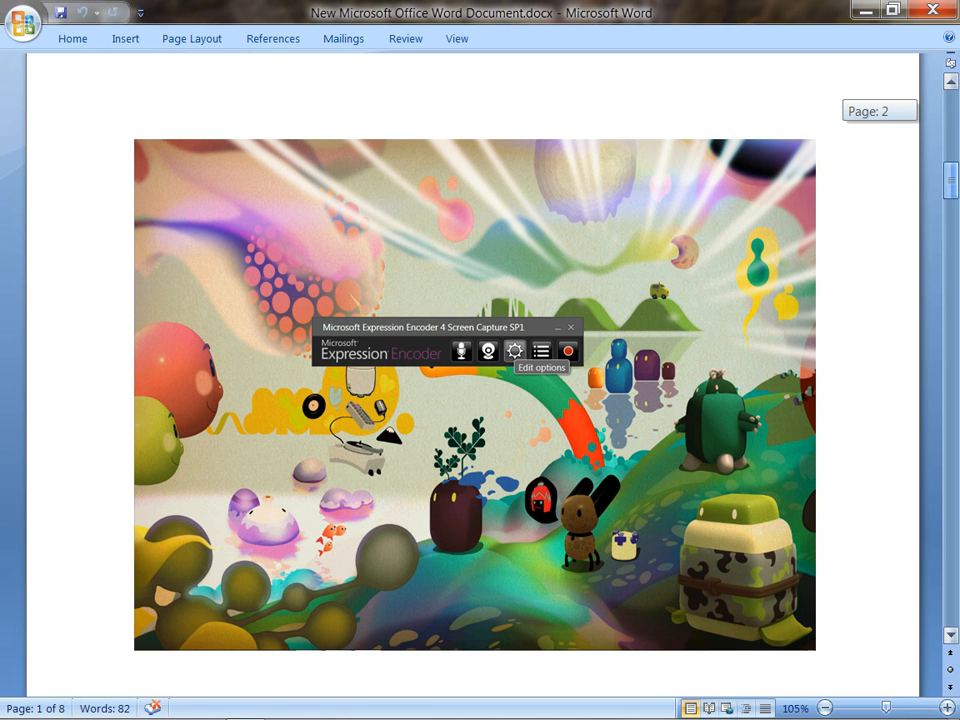
# Step: Advance to page 4 showing the Options dialog's Screen tab with the Bitrate dropdown
pyautogui.click(514, 351)
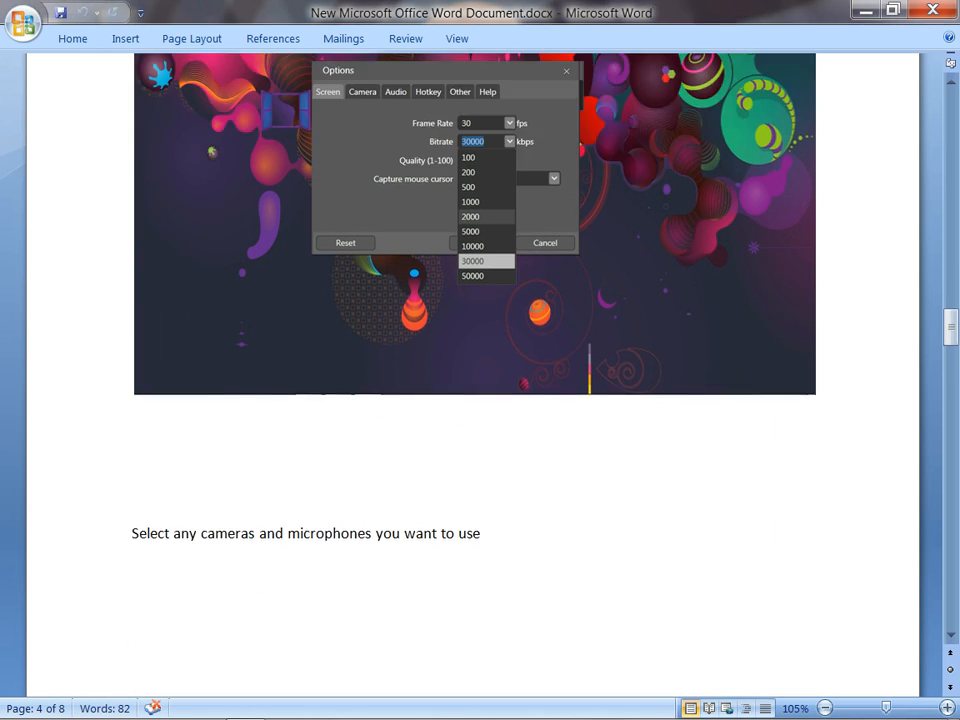
# Step: Scroll to page 6 with the Camera tab and Webcam recording settings dialog
pyautogui.scroll(-3)
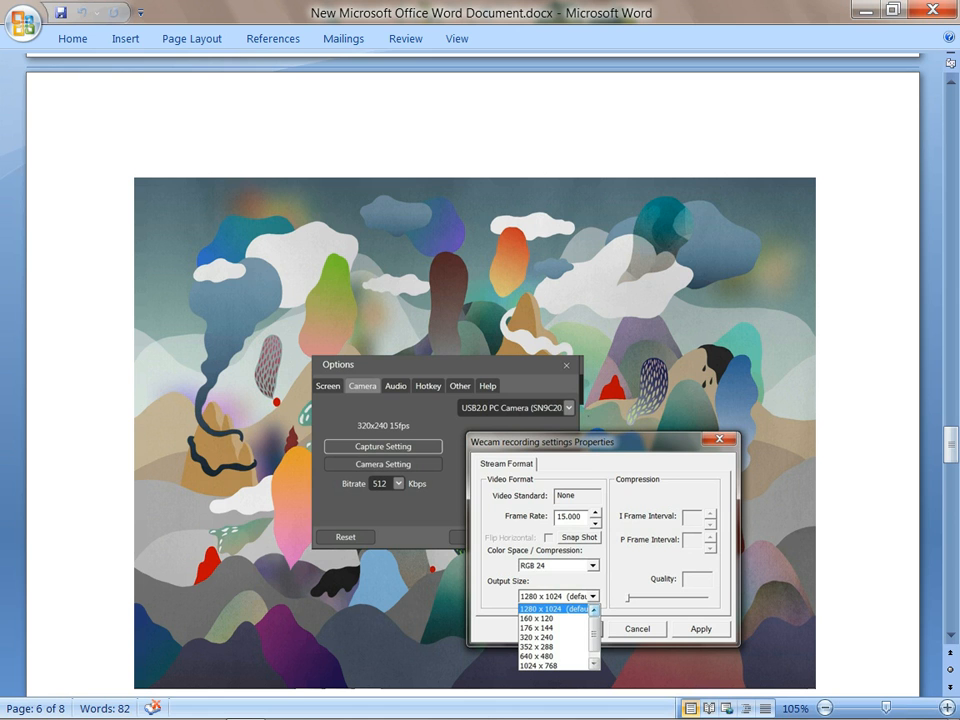
# Step: Scroll to page 7's Audio tab Format list screenshot and select the picture
pyautogui.scroll(-3)
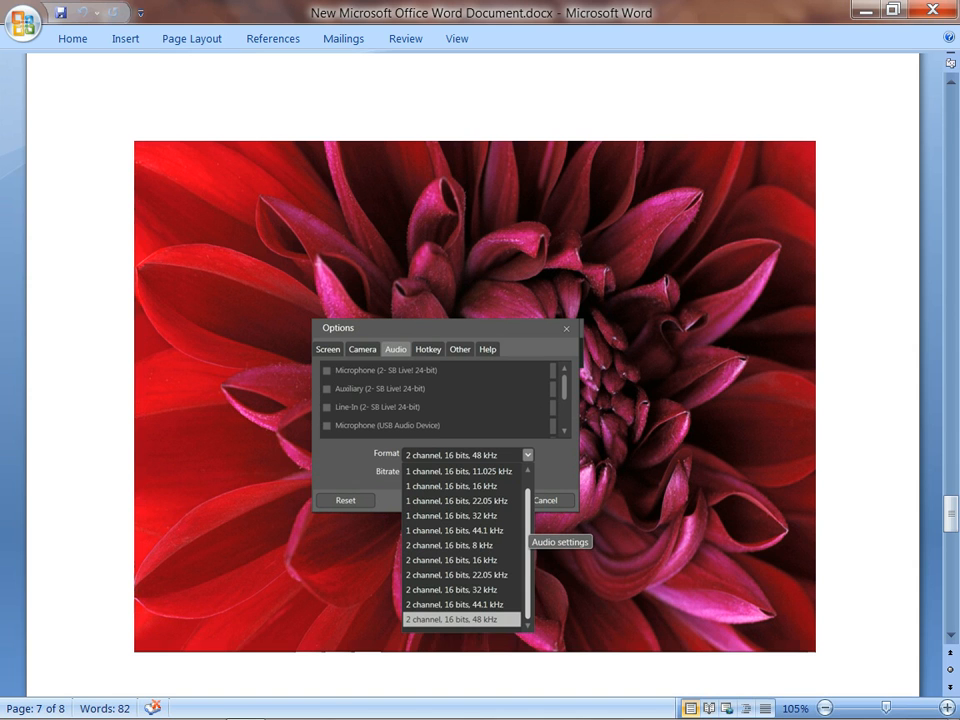
pyautogui.click(475, 400)
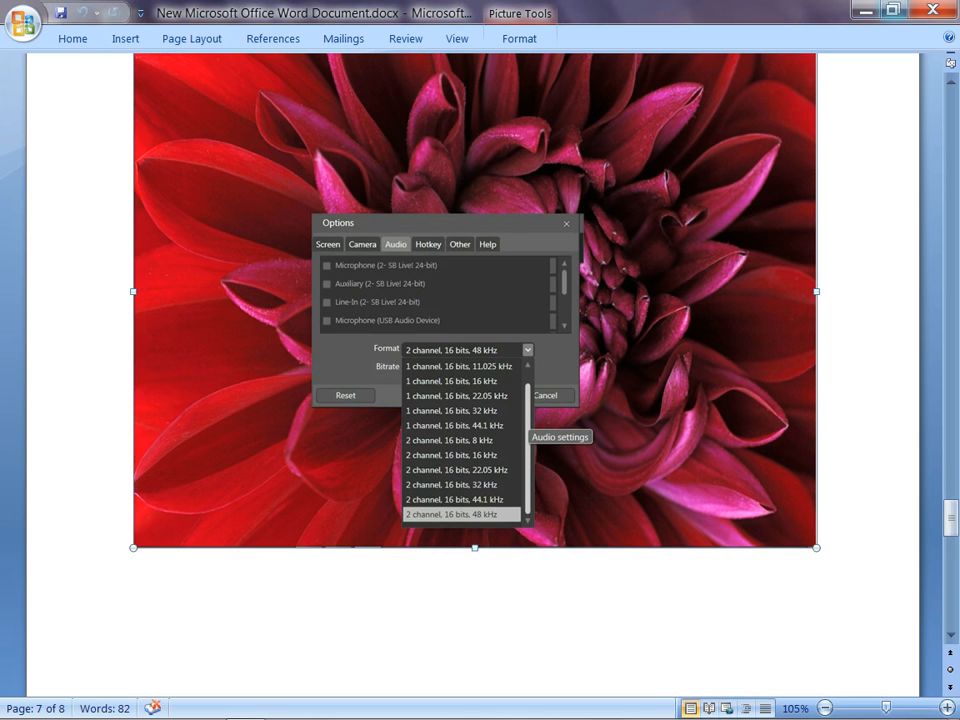
pyautogui.moveTo(866, 10)
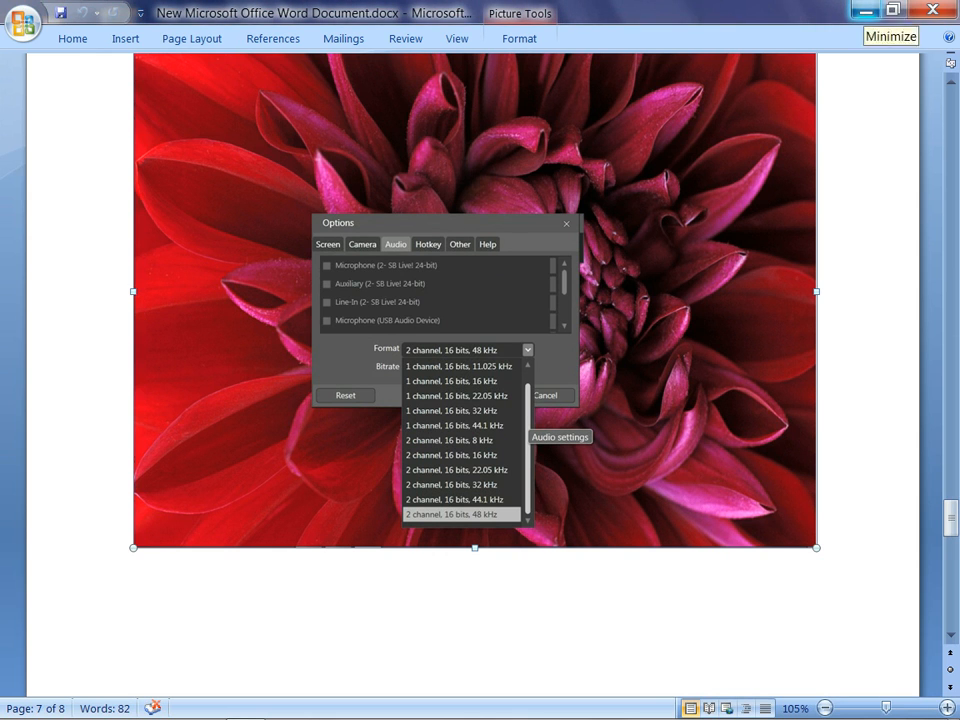
# Step: Minimize Word and open the Documents library in Windows Explorer
pyautogui.click(889, 36)
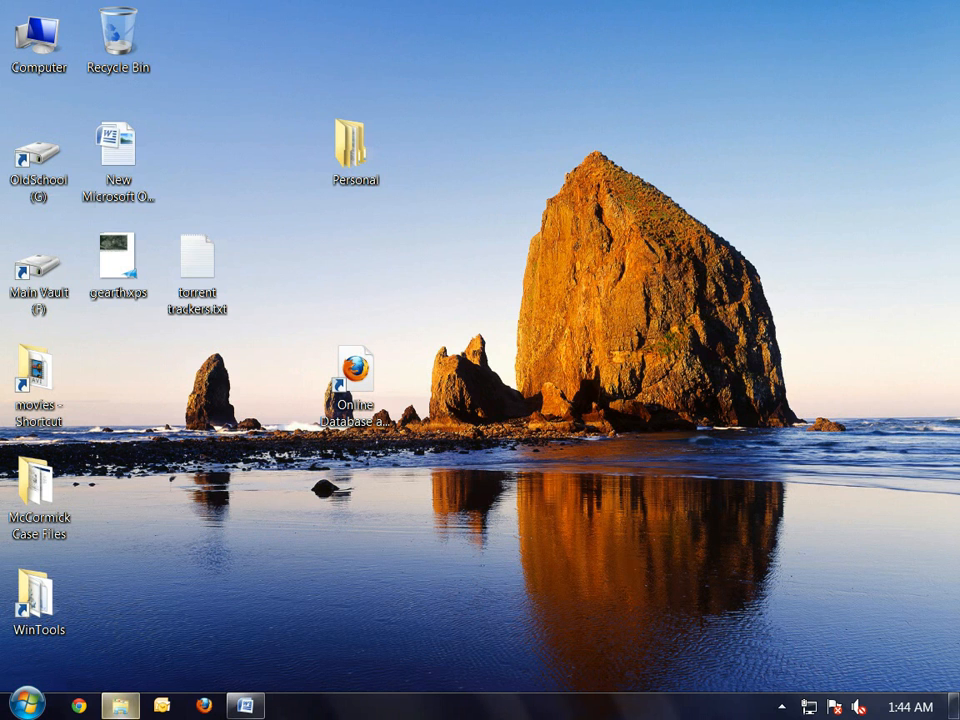
pyautogui.click(122, 705)
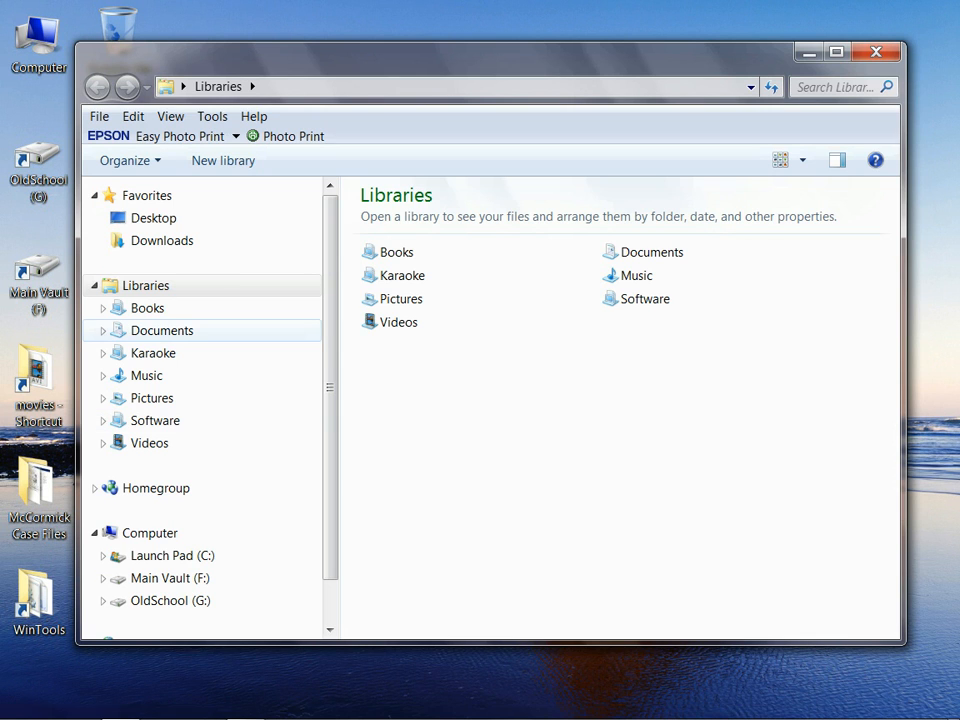
pyautogui.click(162, 330)
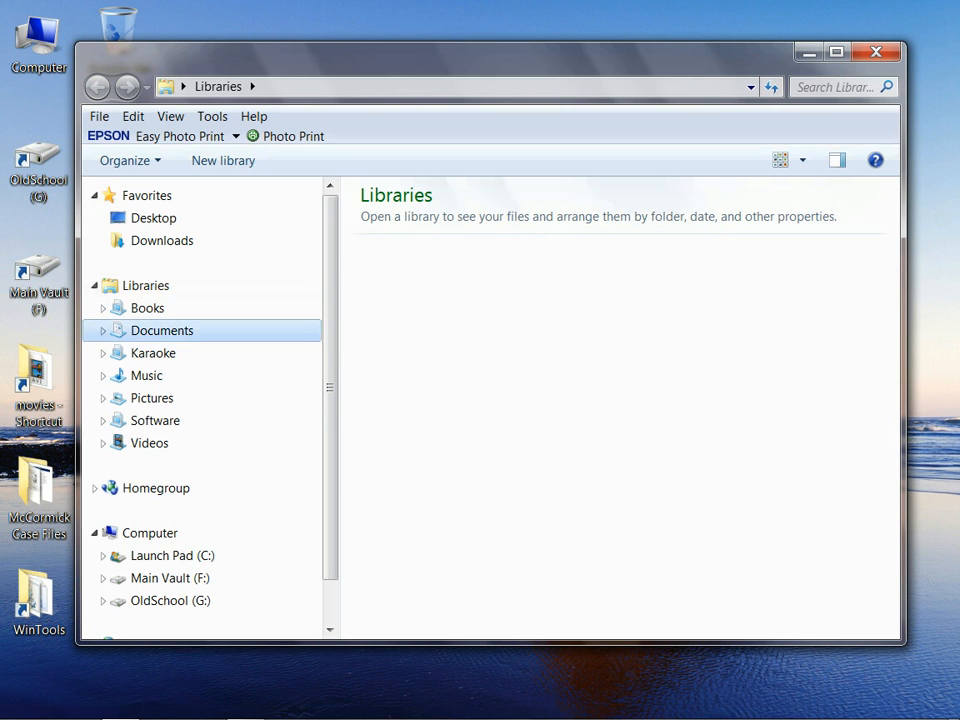
pyautogui.doubleClick(162, 330)
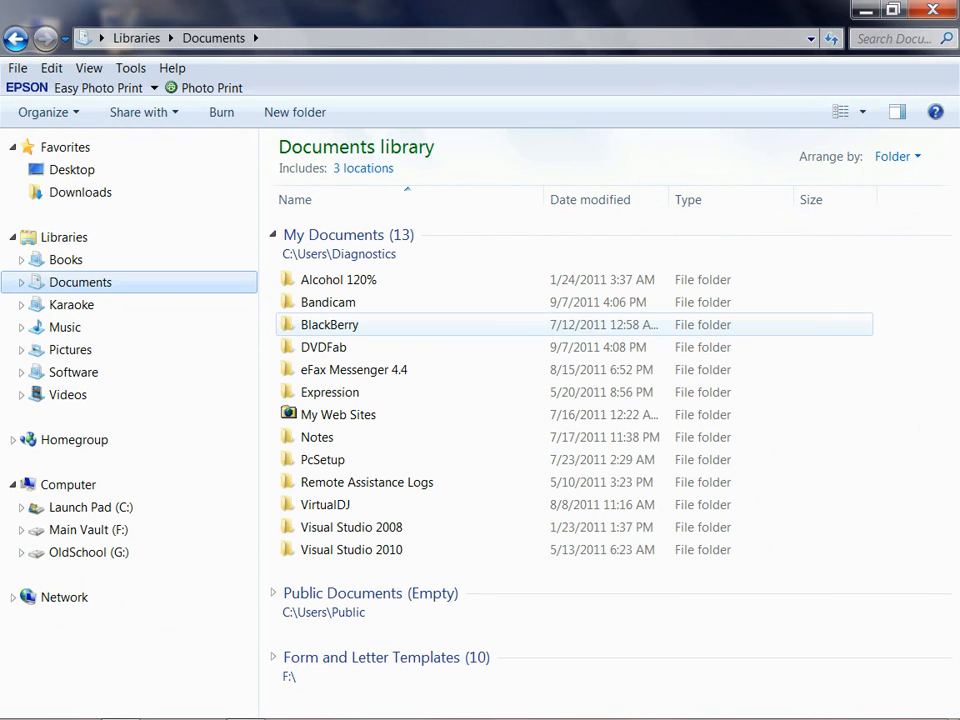
# Step: Go through Expression and Expression Encoder into the Screen Capture Output folder
pyautogui.click(330, 392)
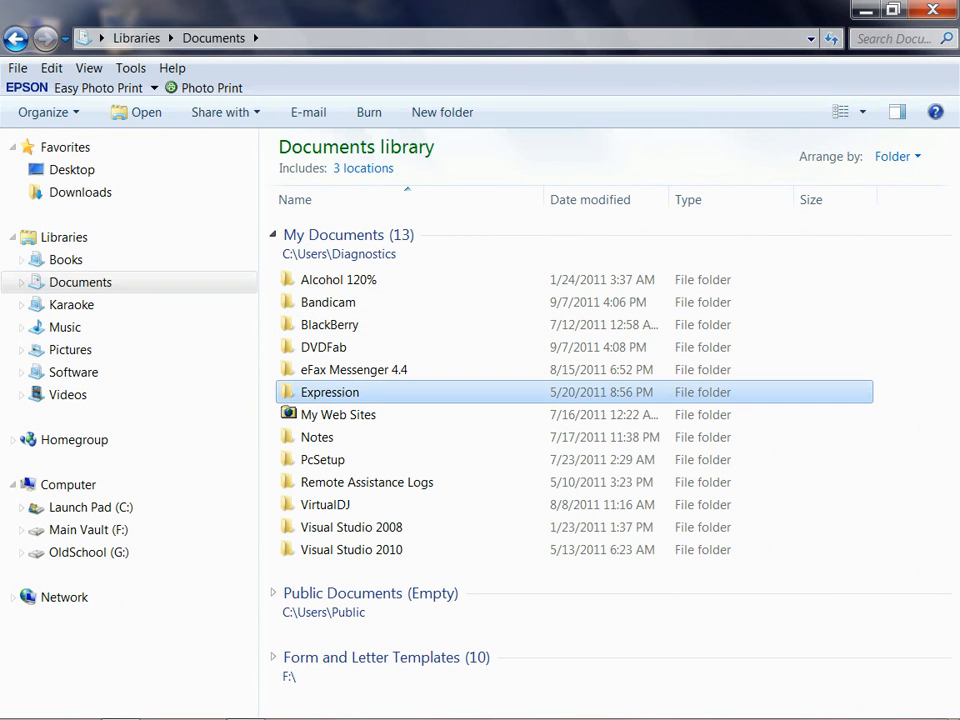
pyautogui.doubleClick(330, 391)
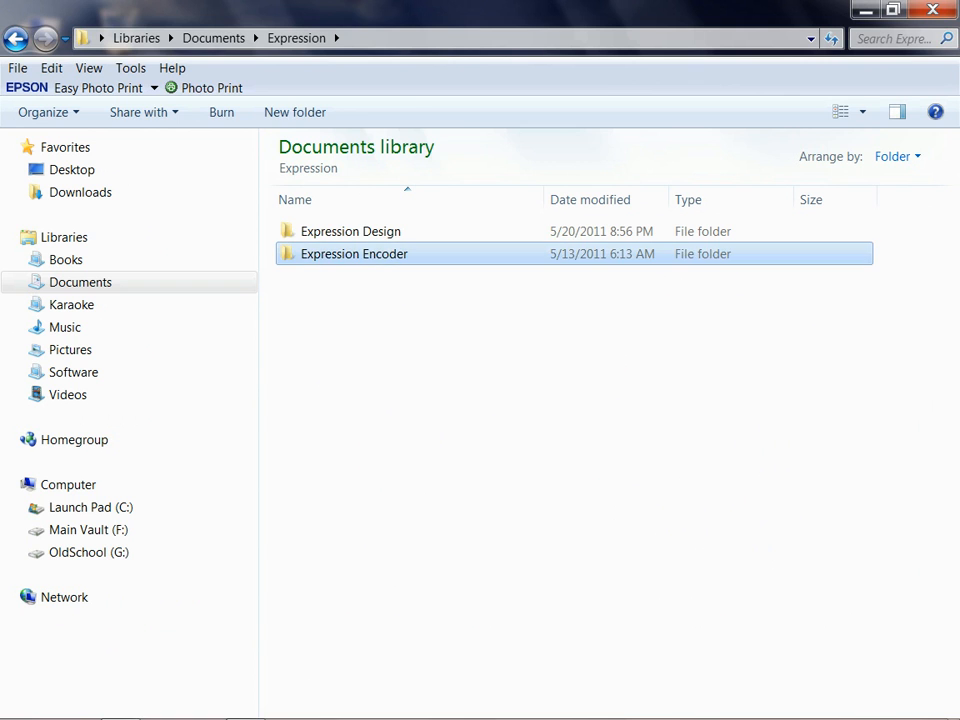
pyautogui.doubleClick(353, 253)
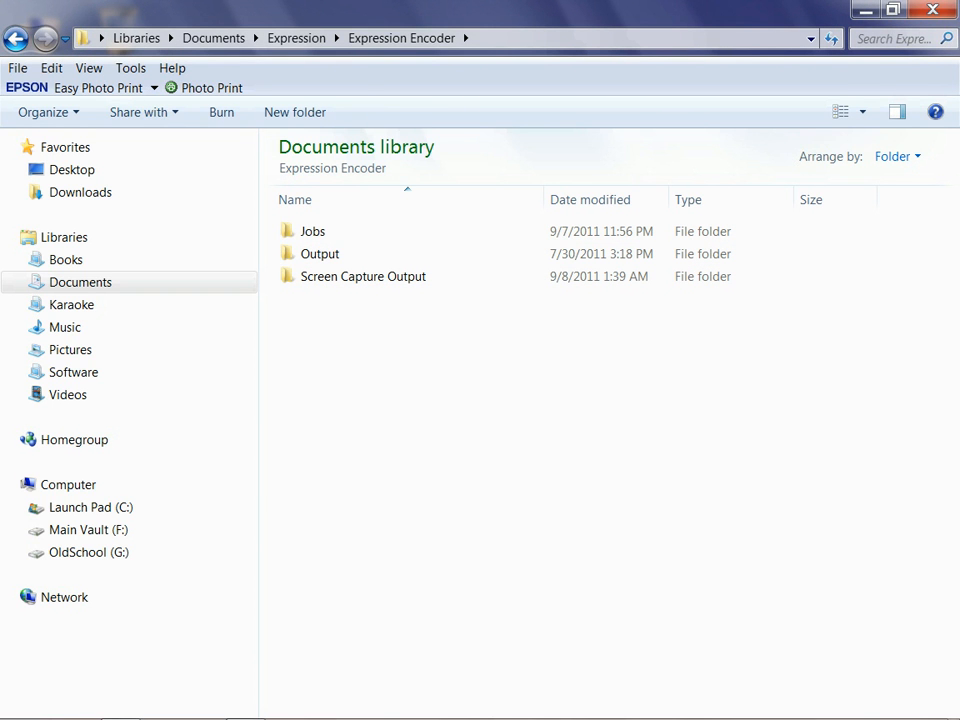
pyautogui.click(363, 276)
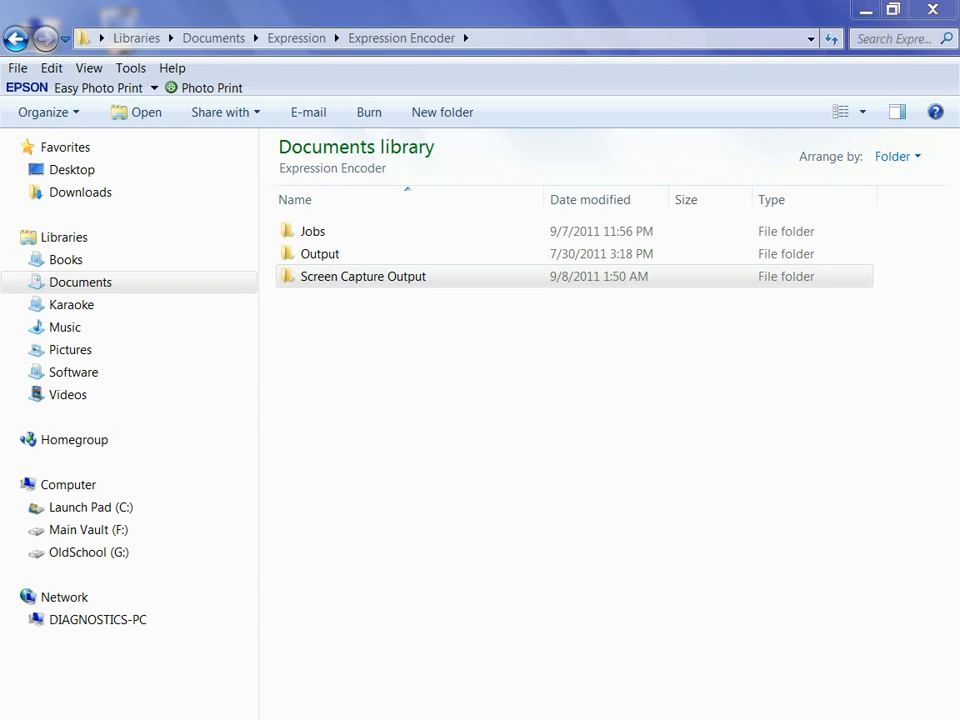
pyautogui.click(362, 276)
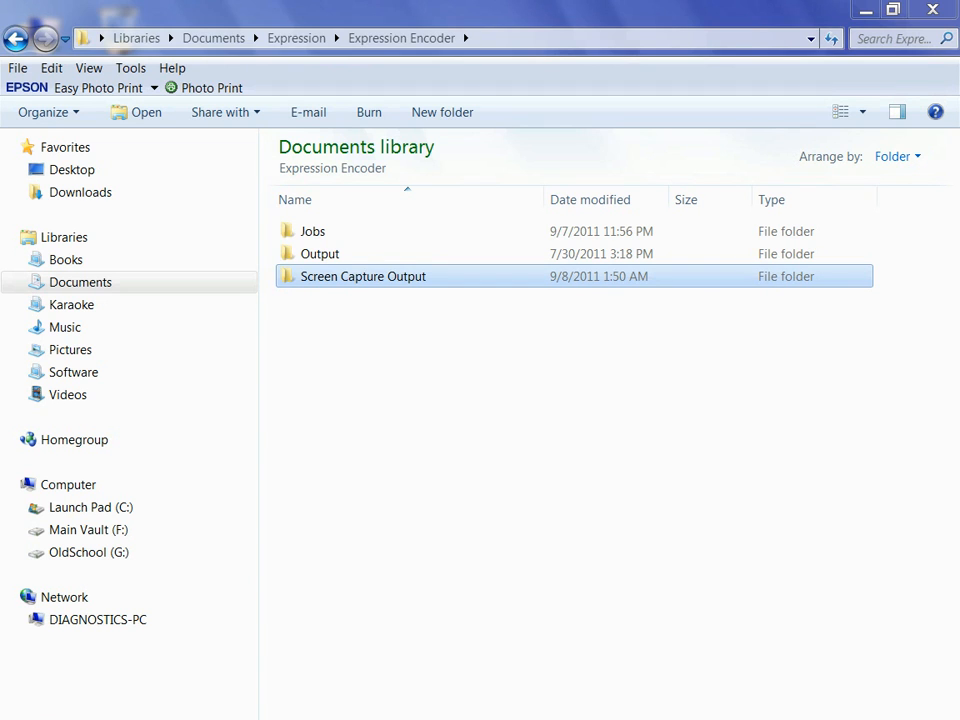
pyautogui.doubleClick(363, 276)
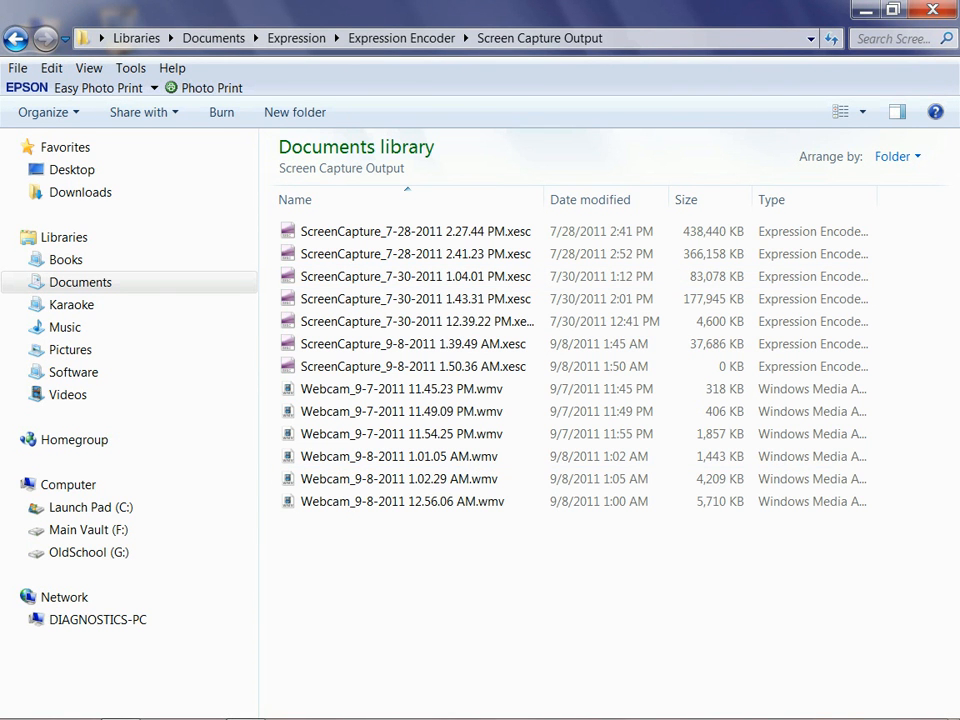
pyautogui.click(403, 388)
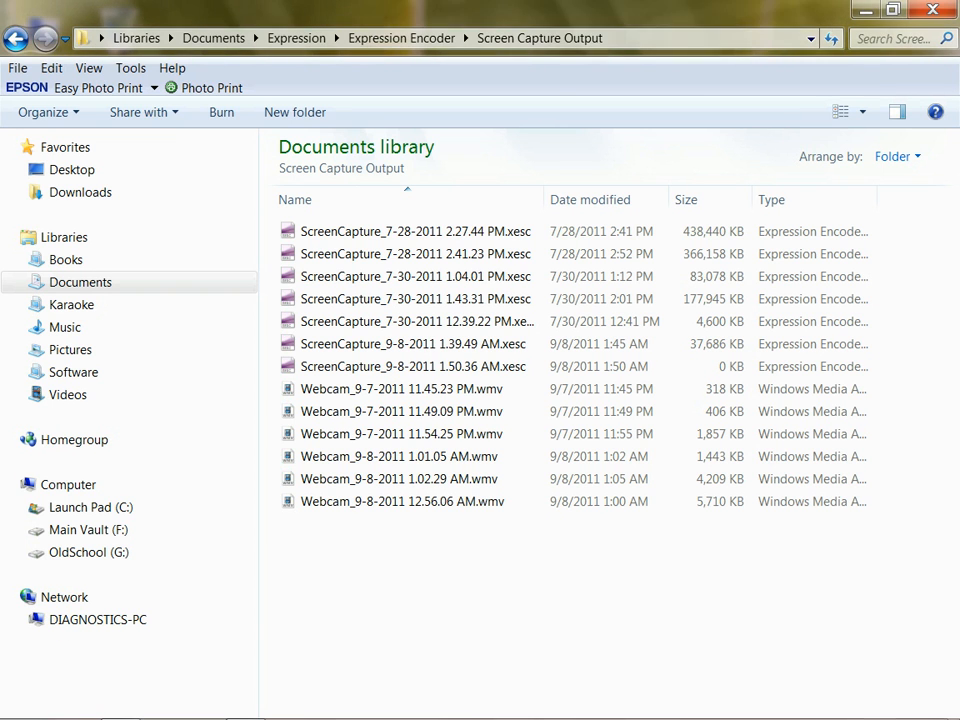
pyautogui.click(413, 343)
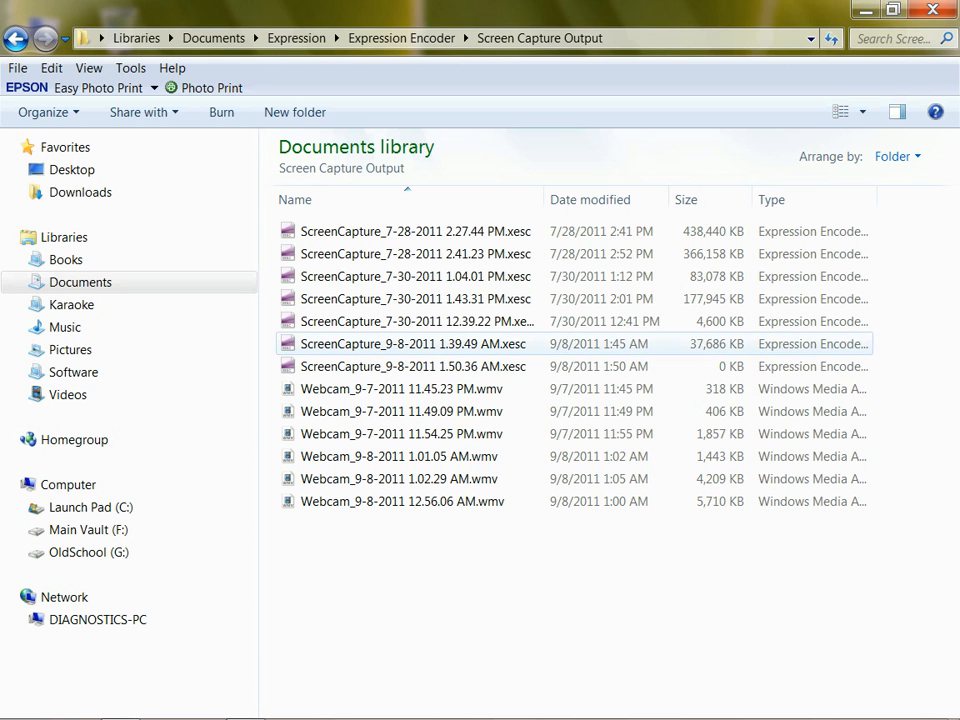
pyautogui.click(410, 231)
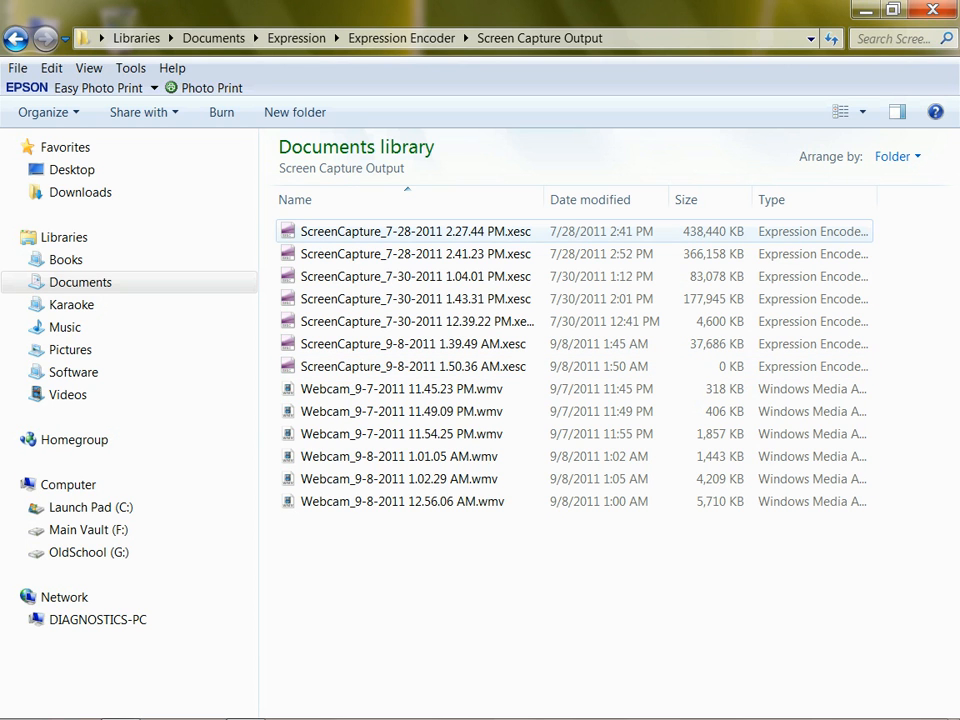
pyautogui.moveTo(415, 253)
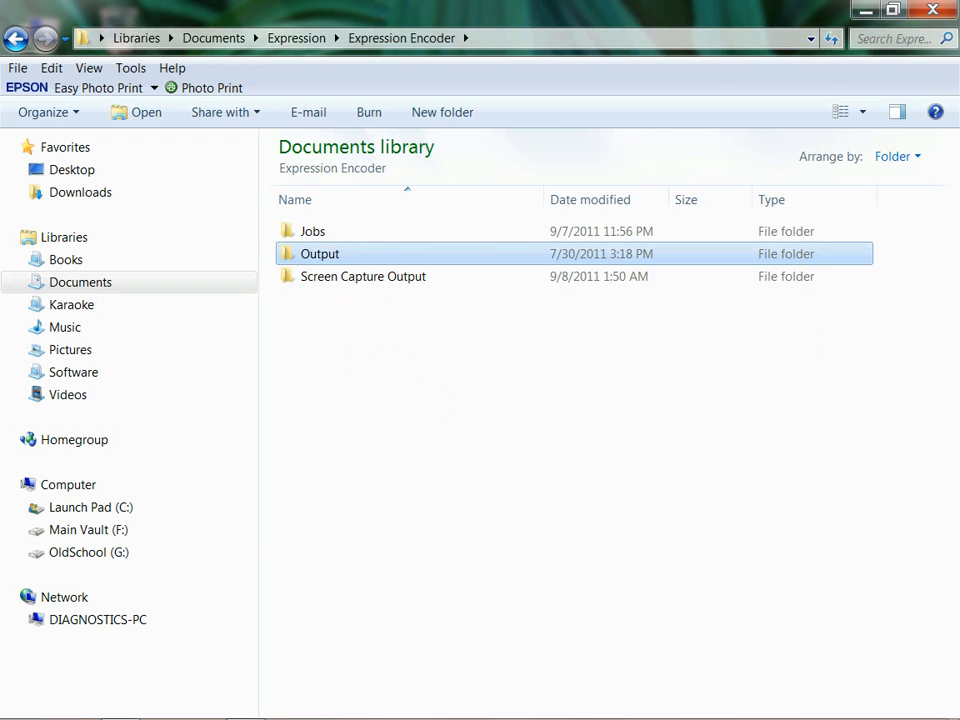
pyautogui.doubleClick(319, 253)
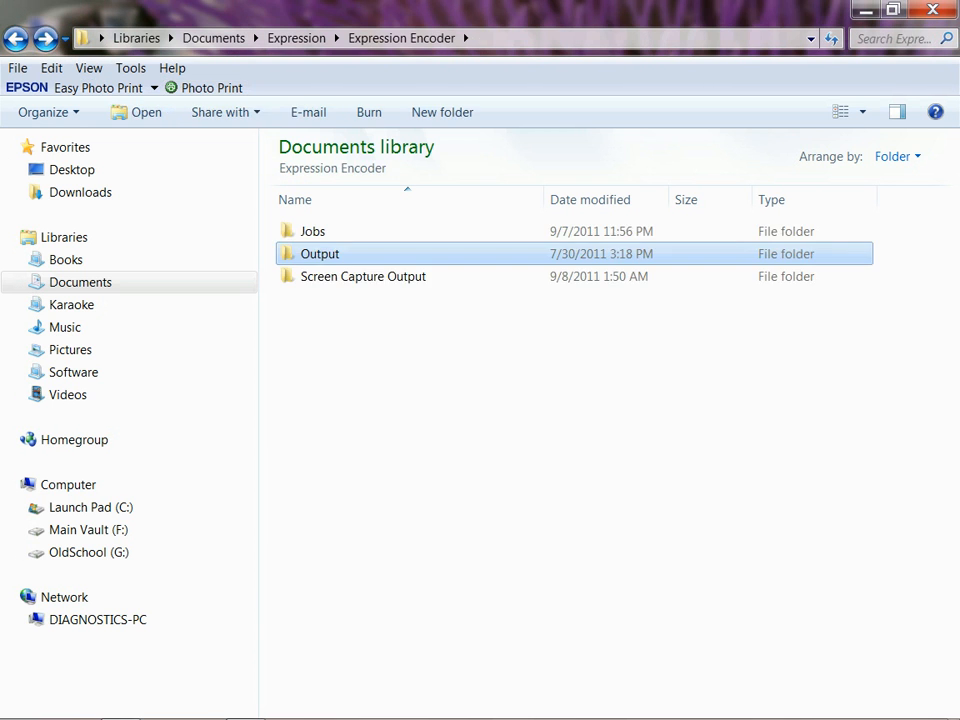
pyautogui.doubleClick(362, 276)
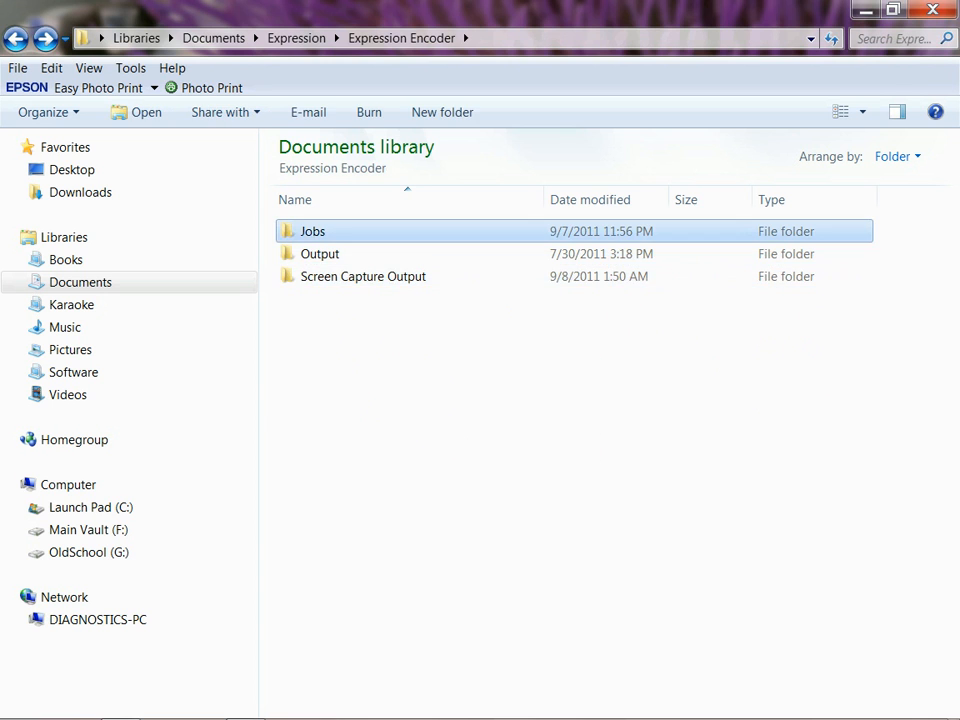
pyautogui.doubleClick(312, 231)
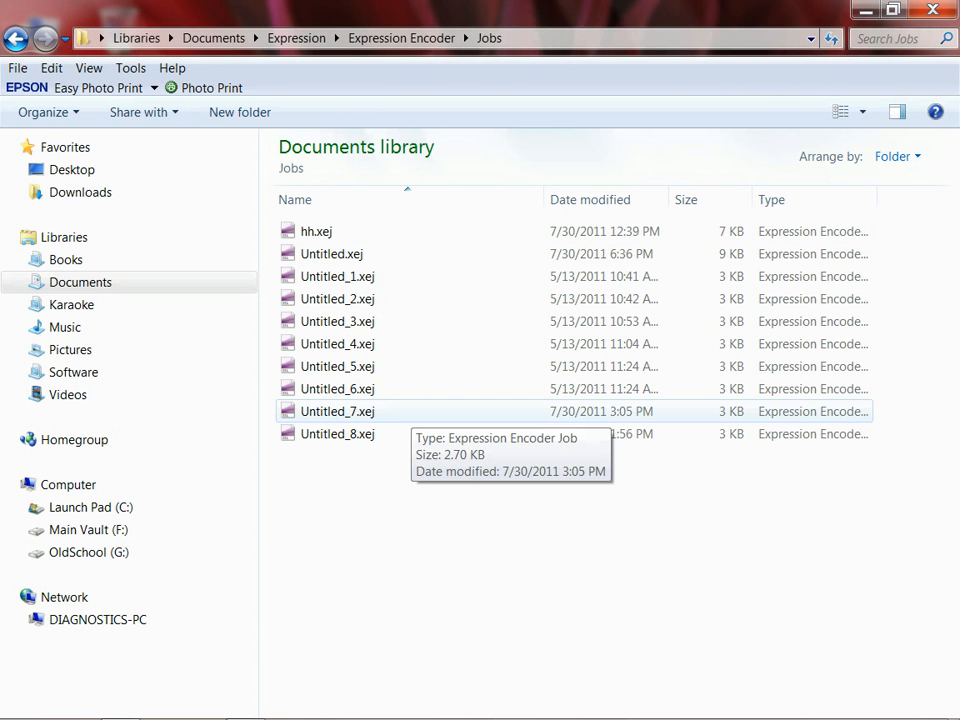
pyautogui.click(331, 253)
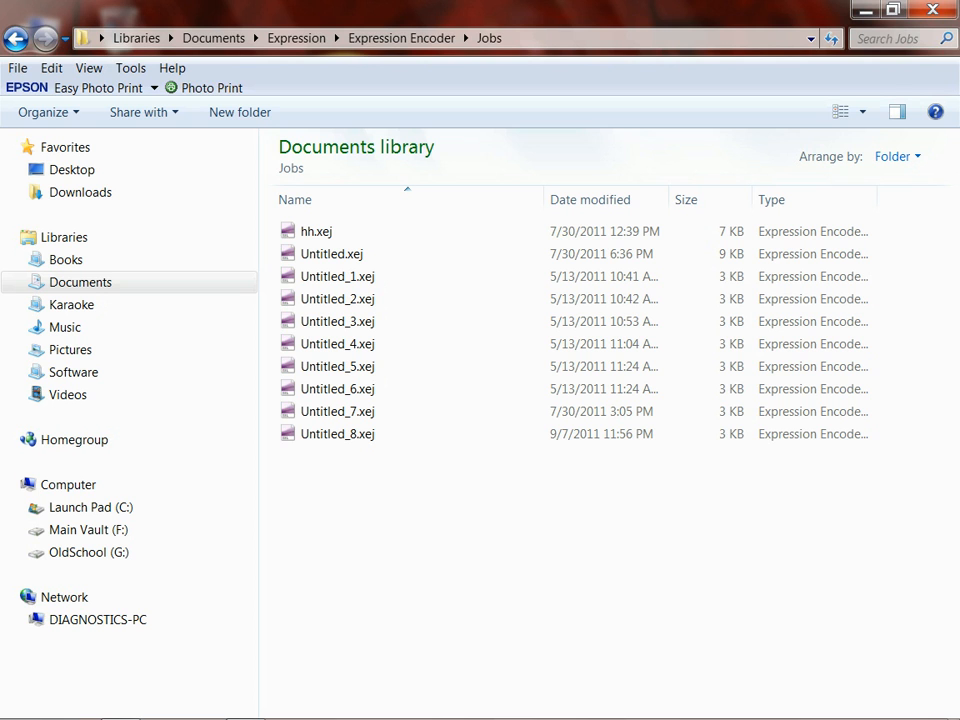
pyautogui.click(337, 343)
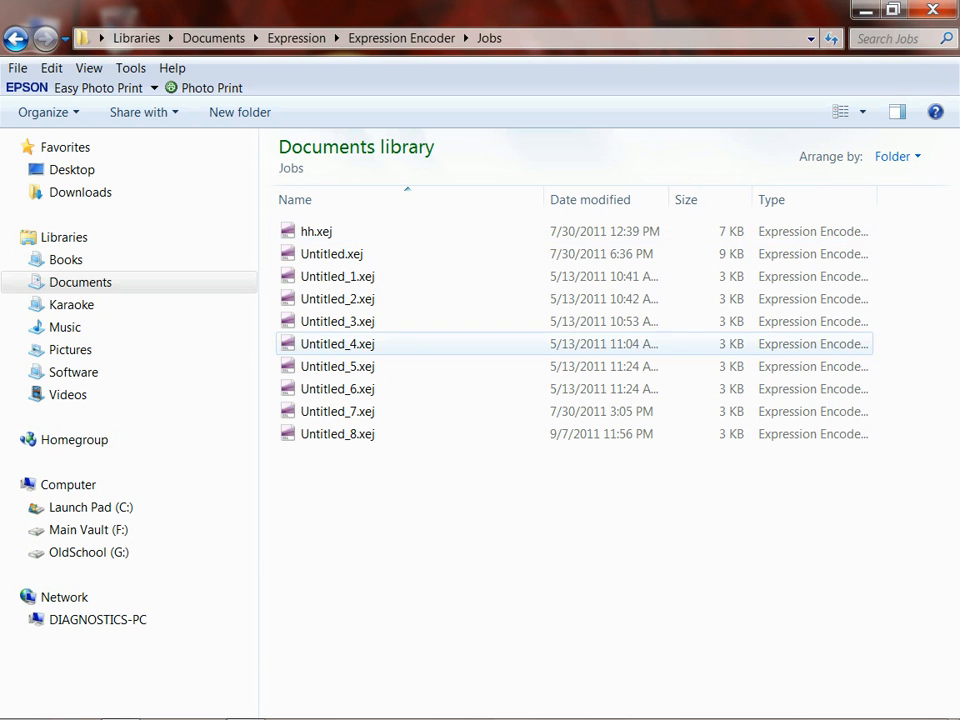
pyautogui.click(337, 411)
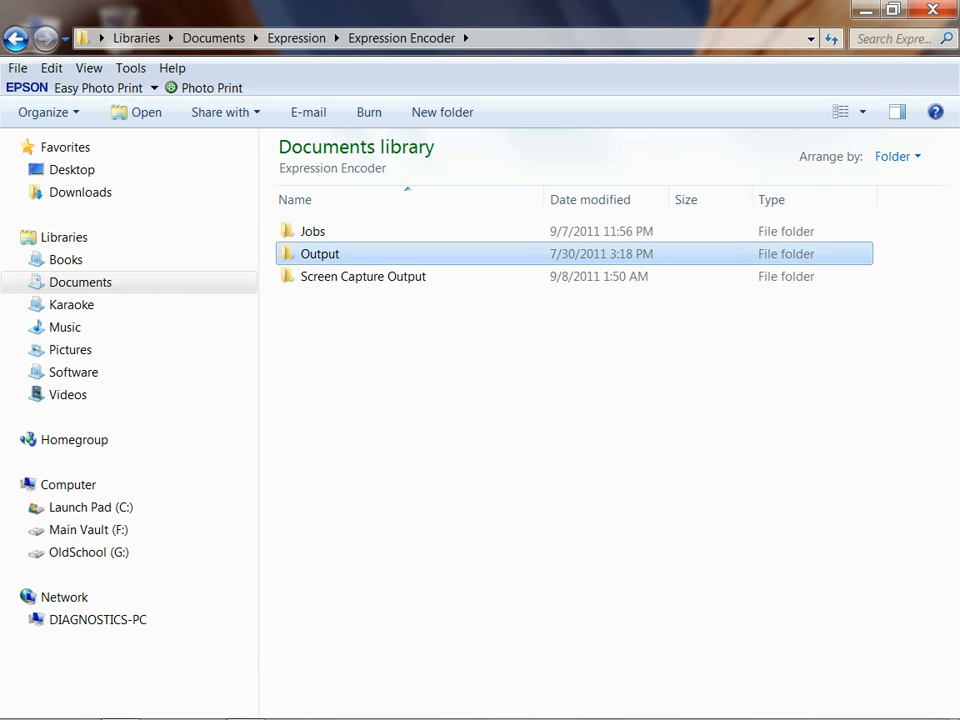
pyautogui.doubleClick(320, 253)
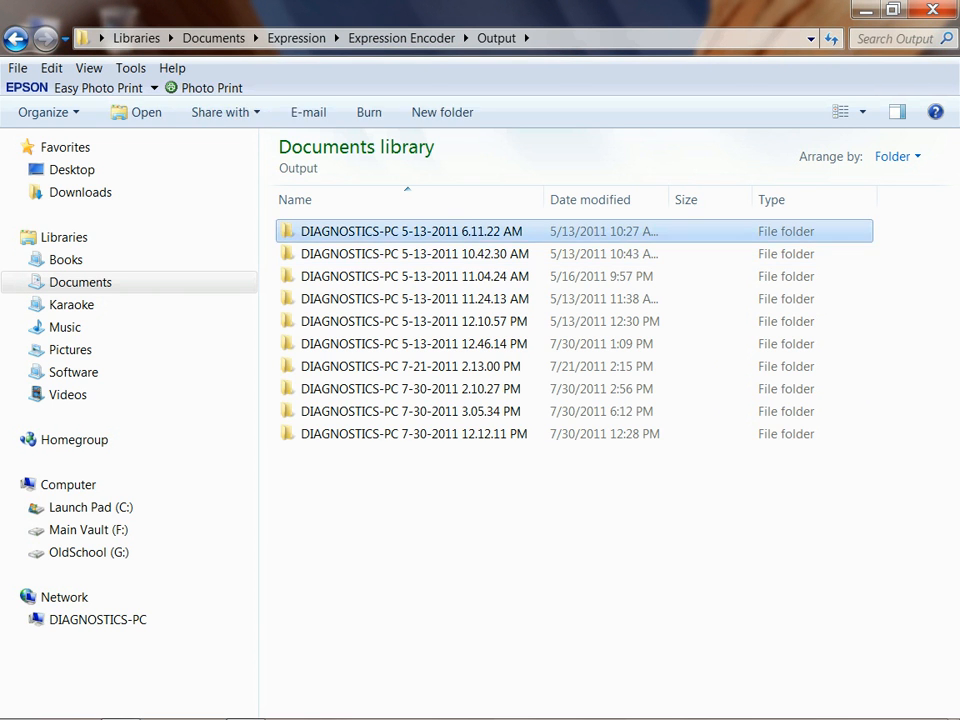
pyautogui.doubleClick(410, 231)
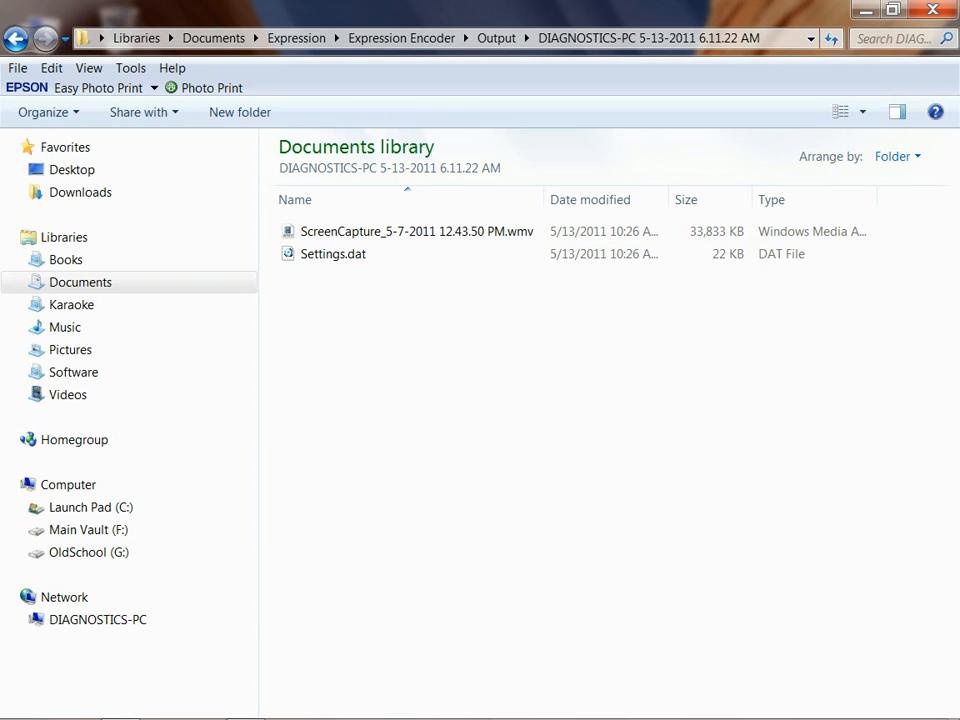
pyautogui.click(496, 38)
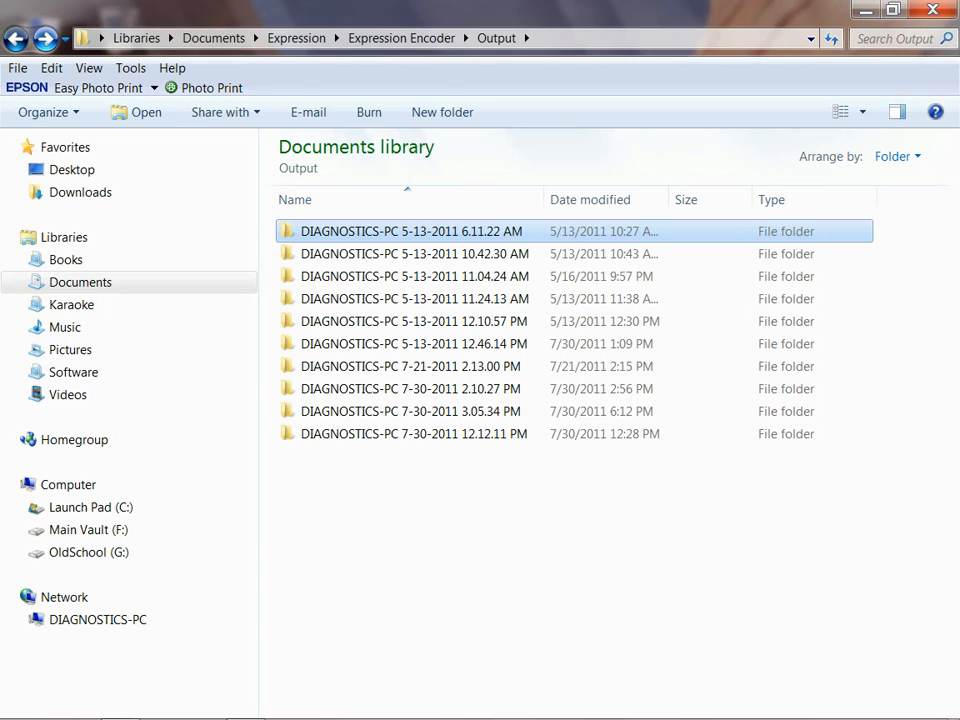
pyautogui.click(401, 38)
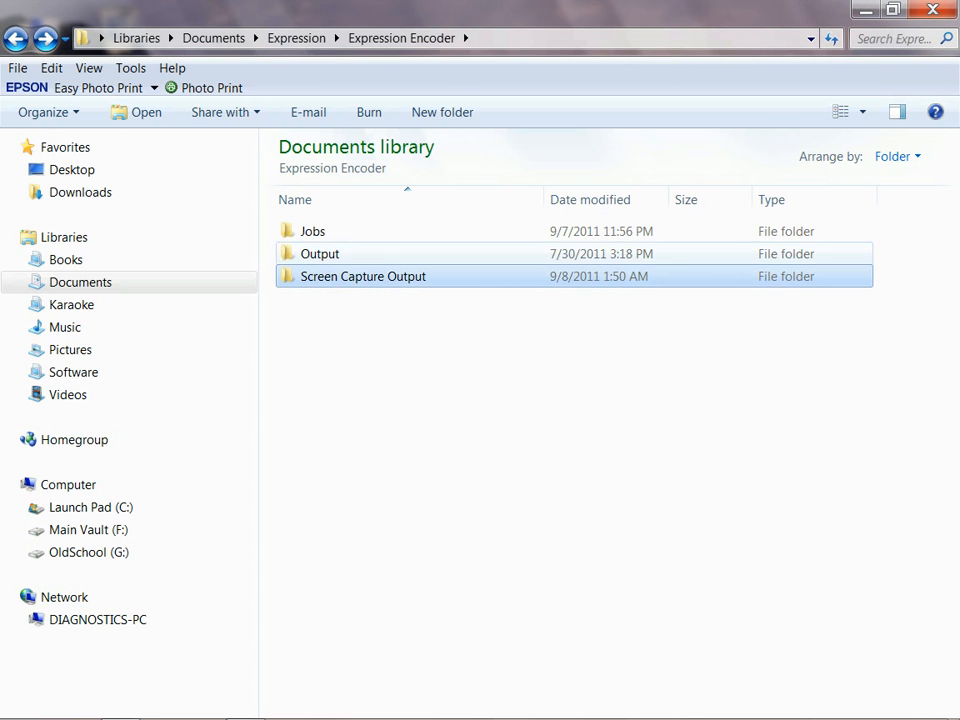
pyautogui.doubleClick(362, 276)
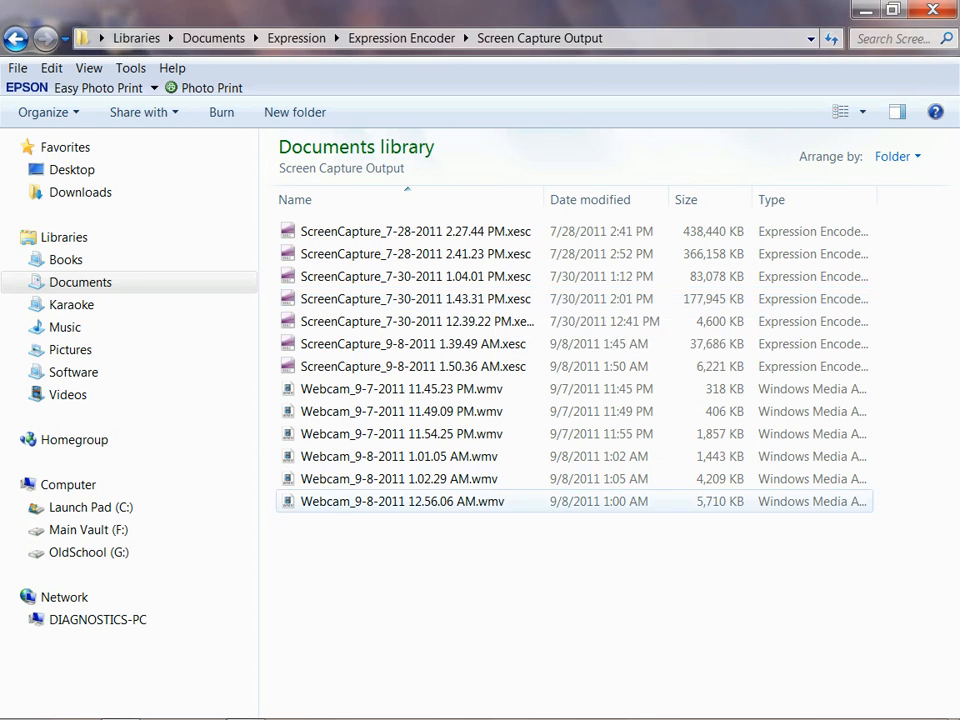
pyautogui.click(401, 38)
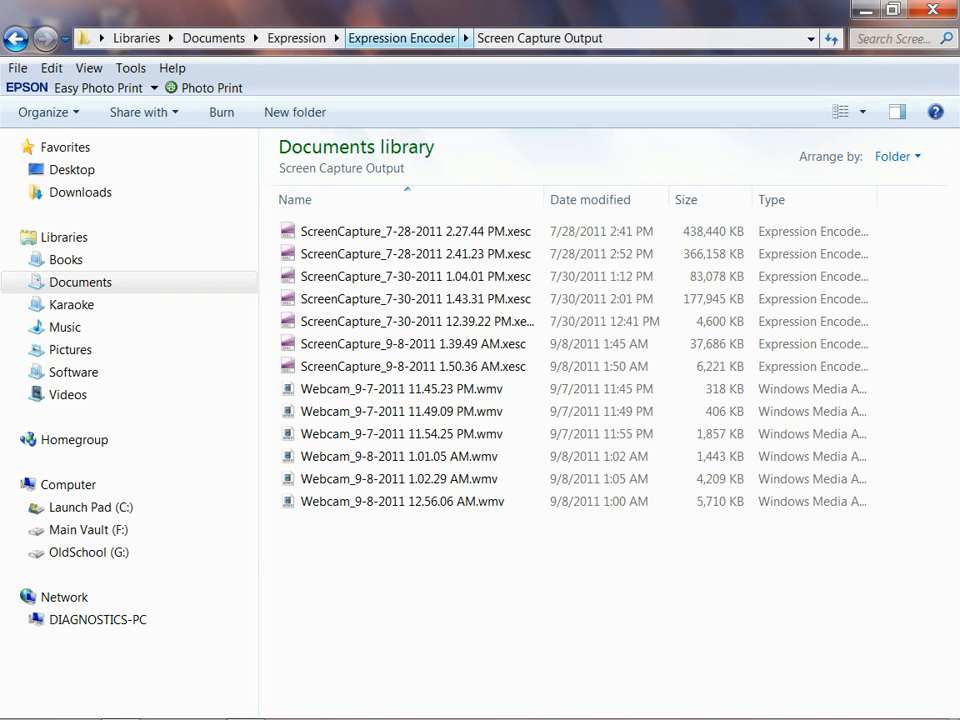
pyautogui.click(401, 38)
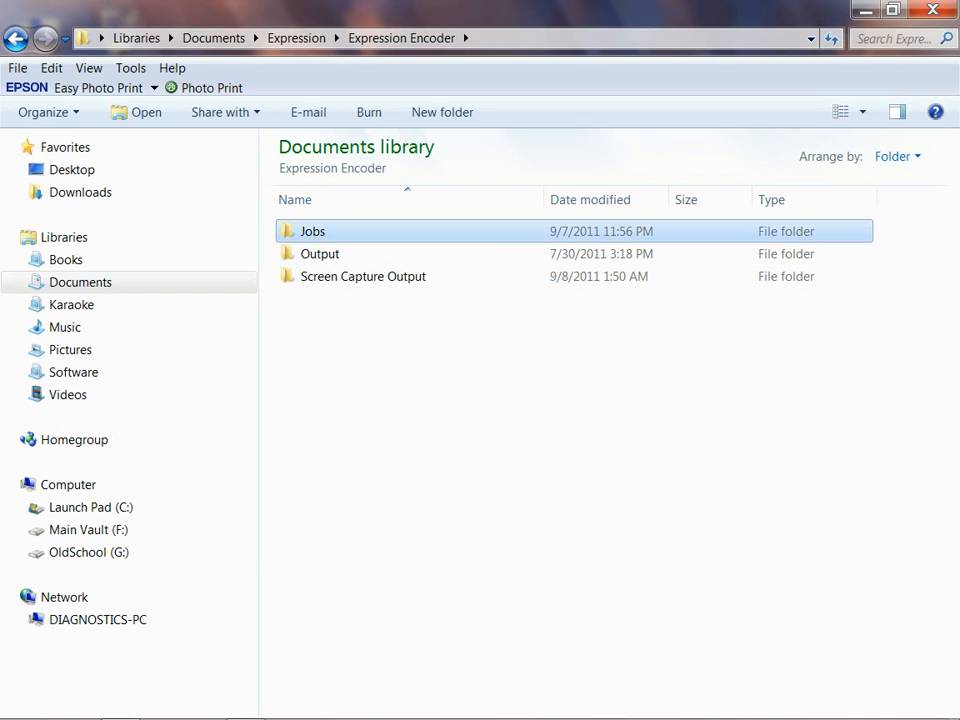
# Step: Open Output, view the 5-13-2011 10.42.30 AM capture folder, then return to Output
pyautogui.doubleClick(312, 231)
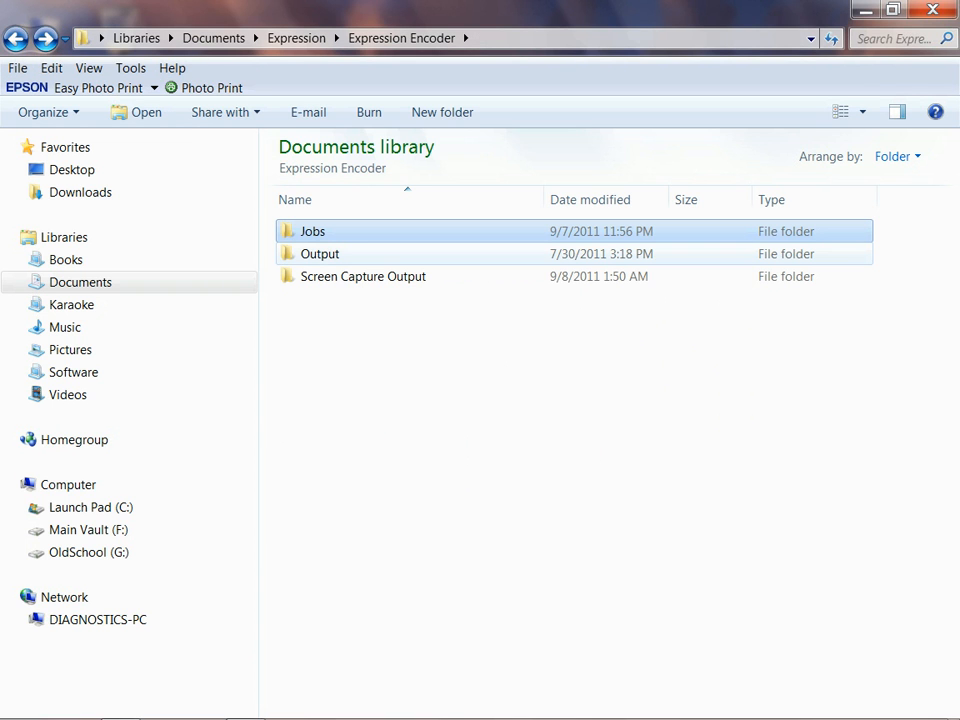
pyautogui.click(320, 253)
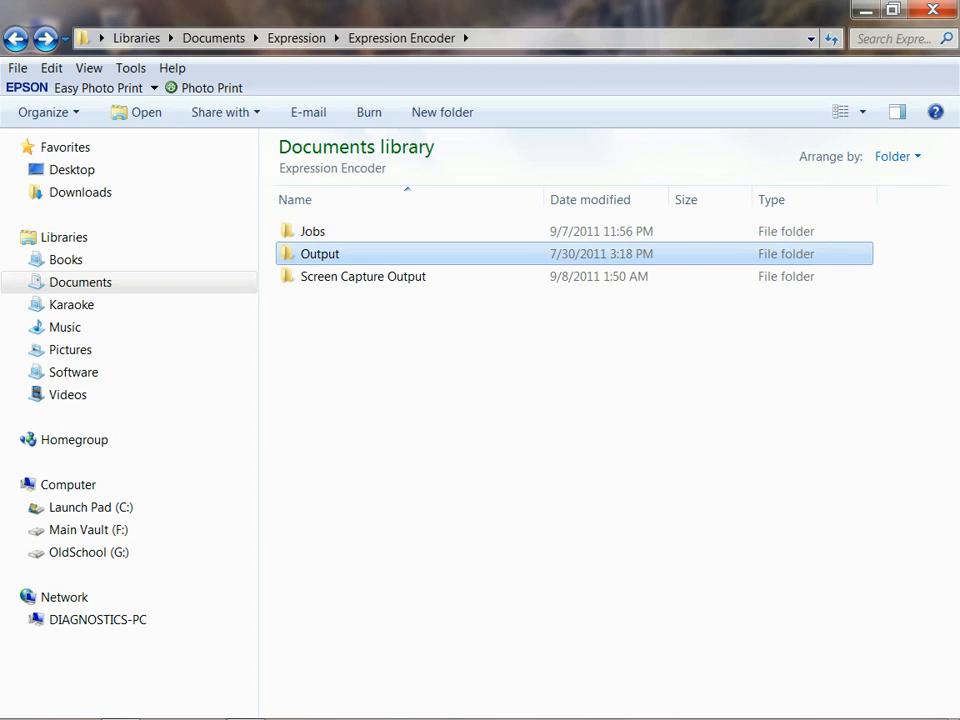
pyautogui.doubleClick(320, 253)
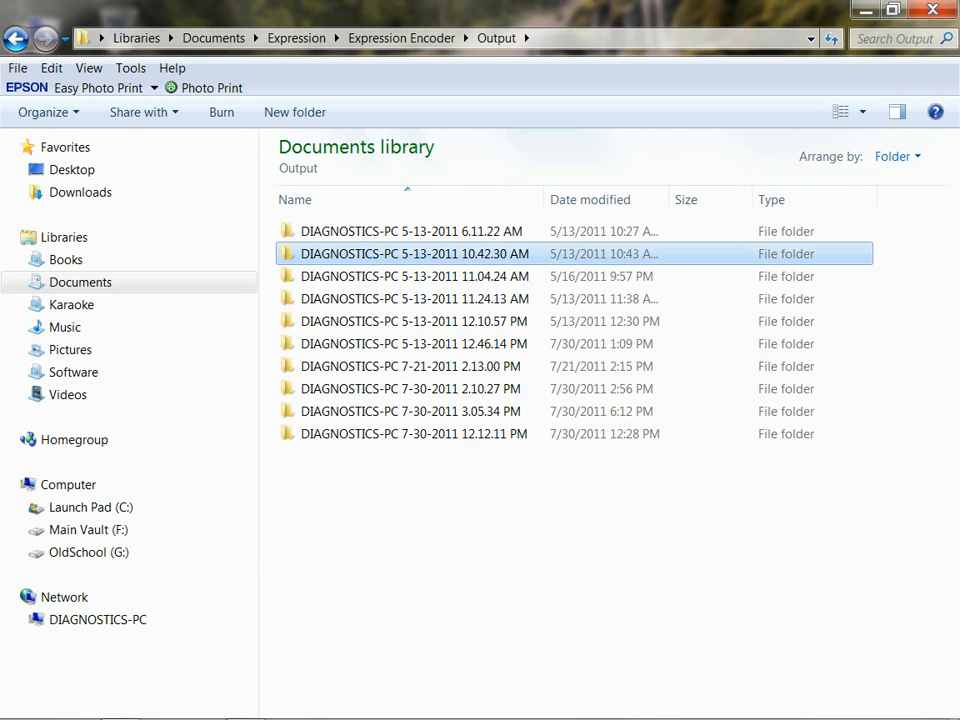
pyautogui.doubleClick(413, 253)
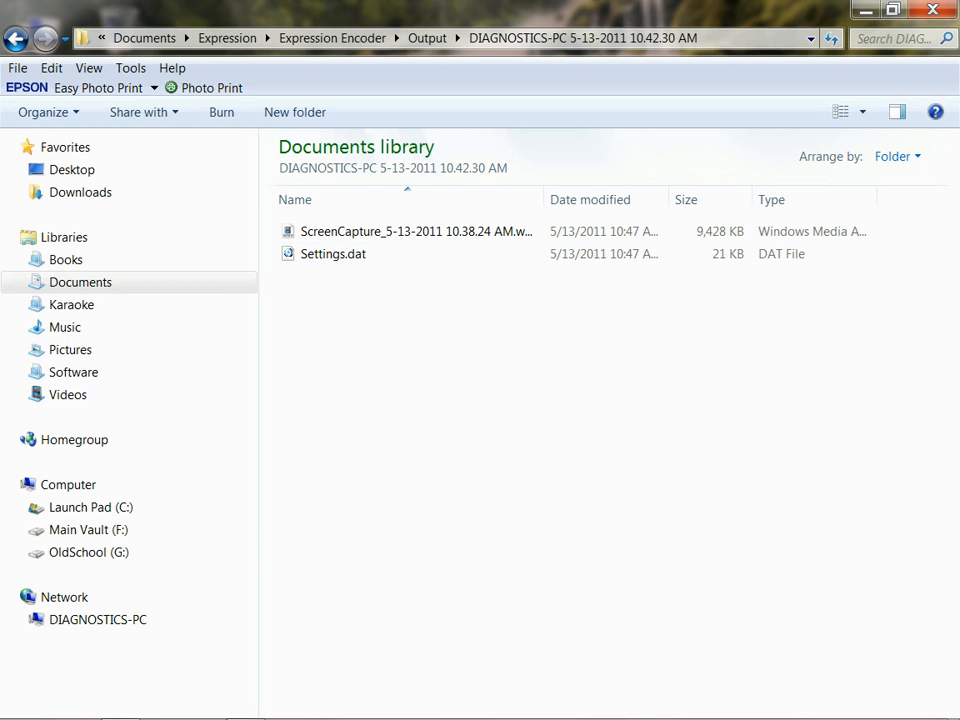
pyautogui.click(427, 38)
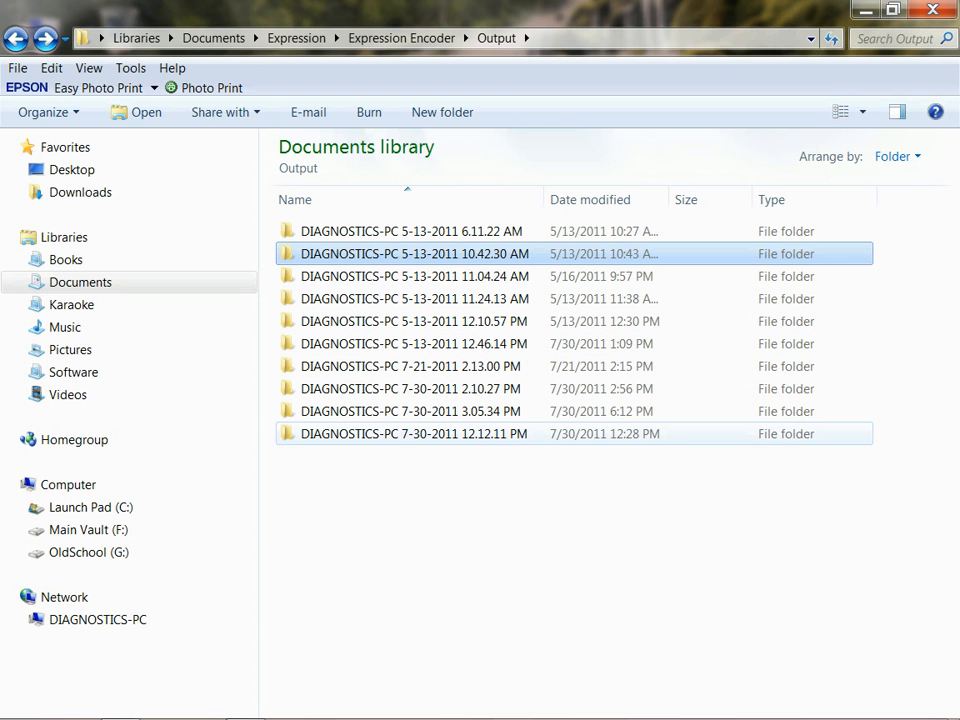